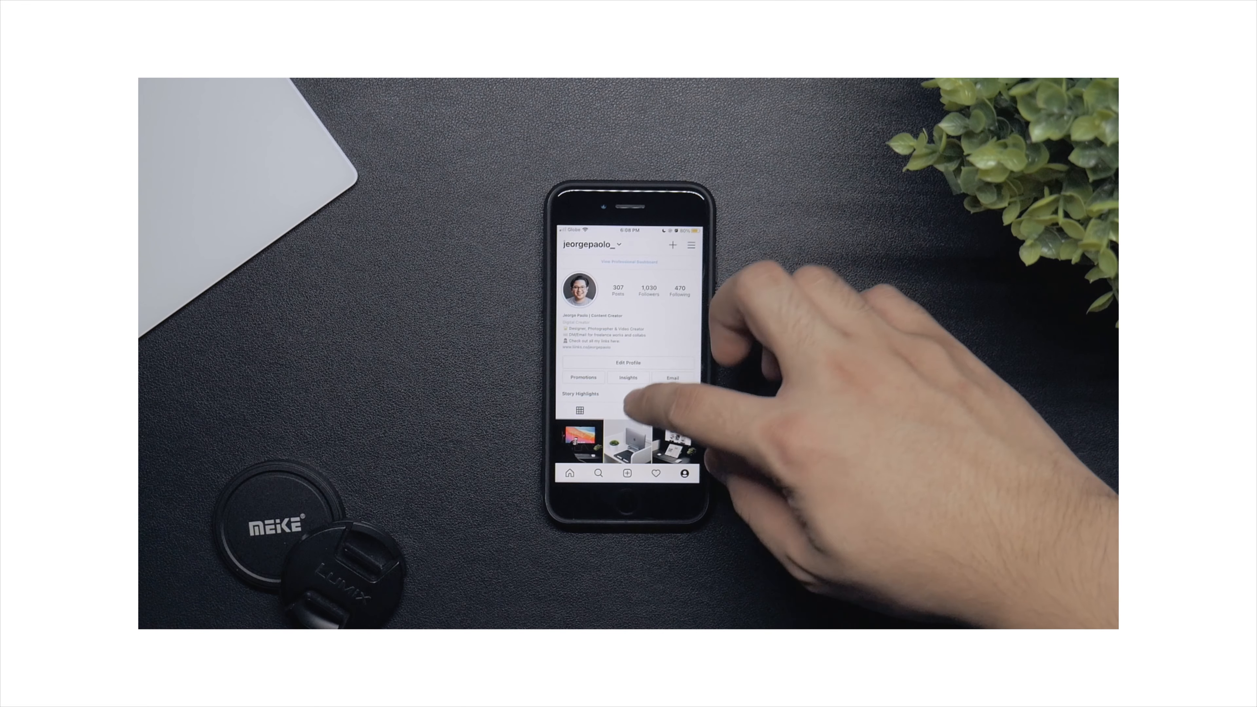
{"action": "scroll", "scroll_direction": "down", "scroll_amount": 3}
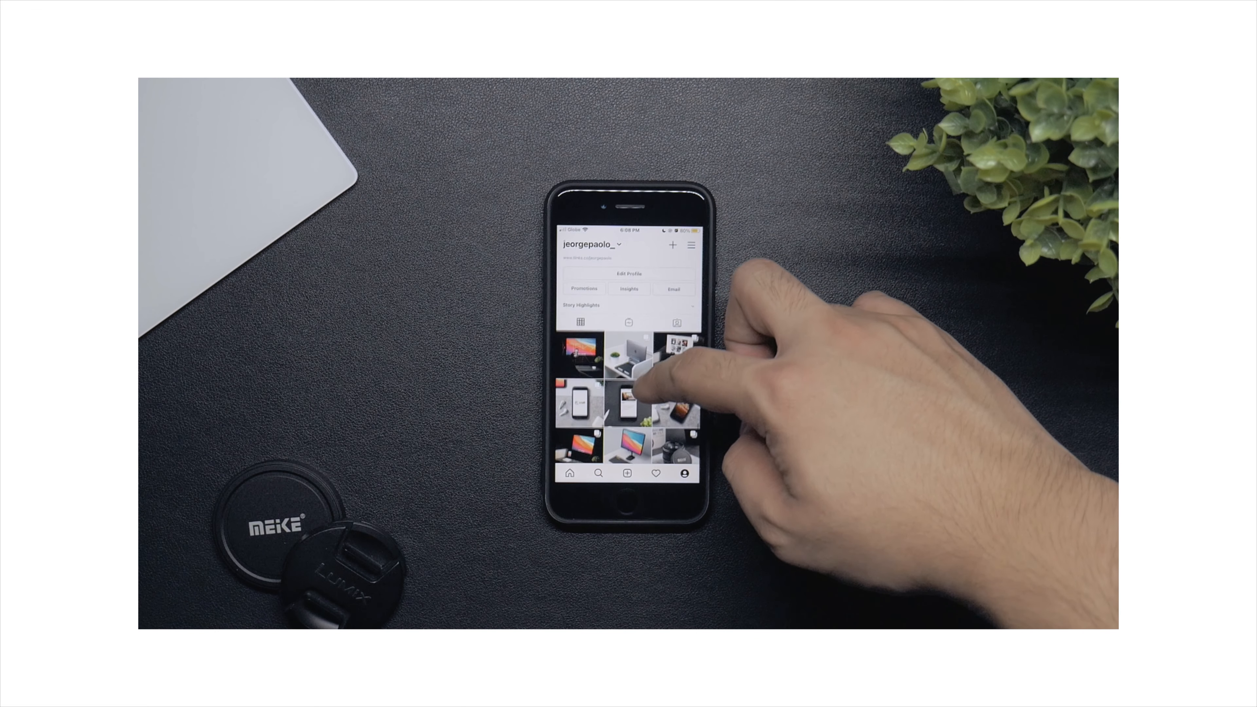
{"action": "scroll", "scroll_direction": "up", "scroll_amount": 3}
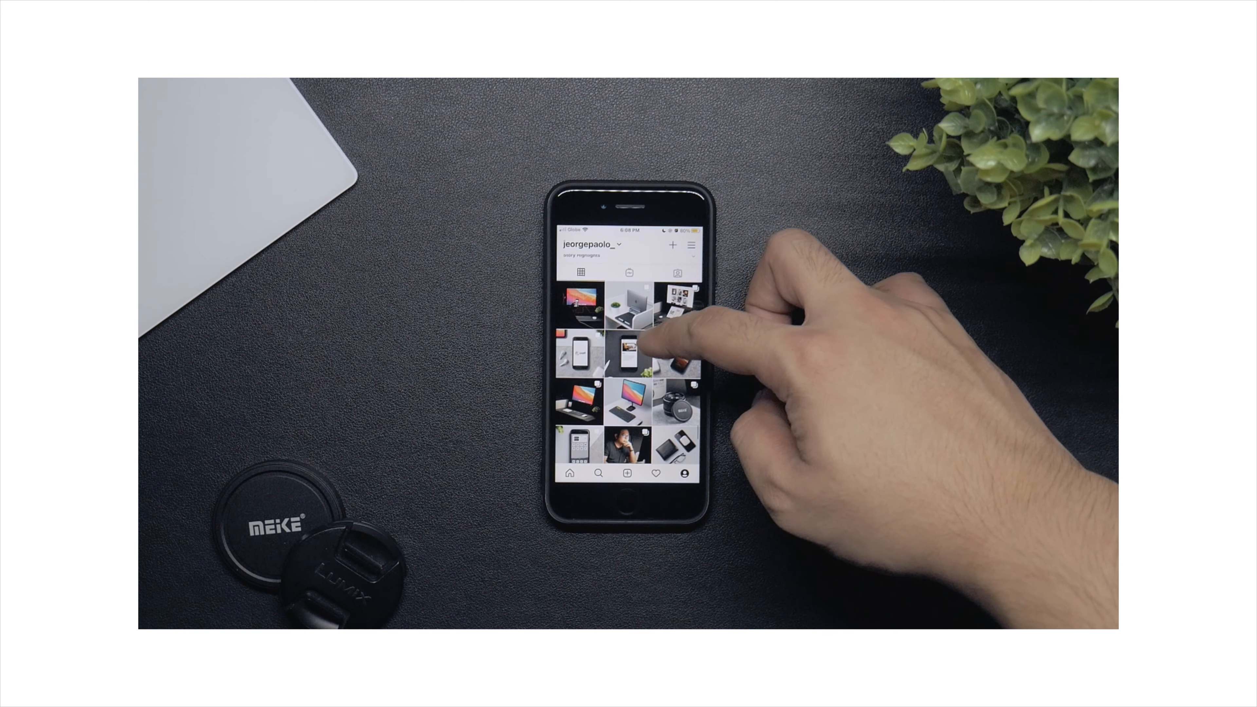